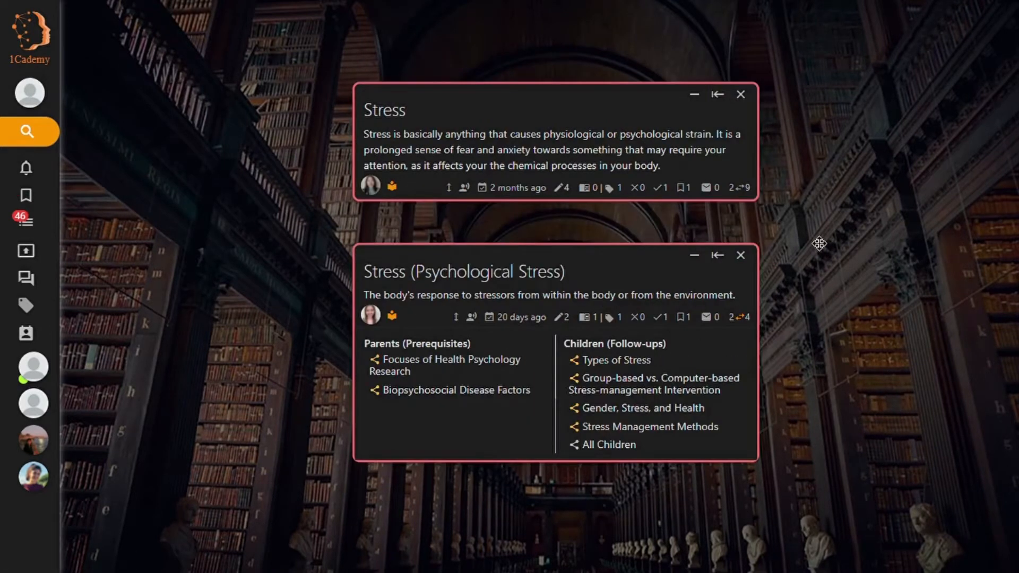
mouse_move(737, 189)
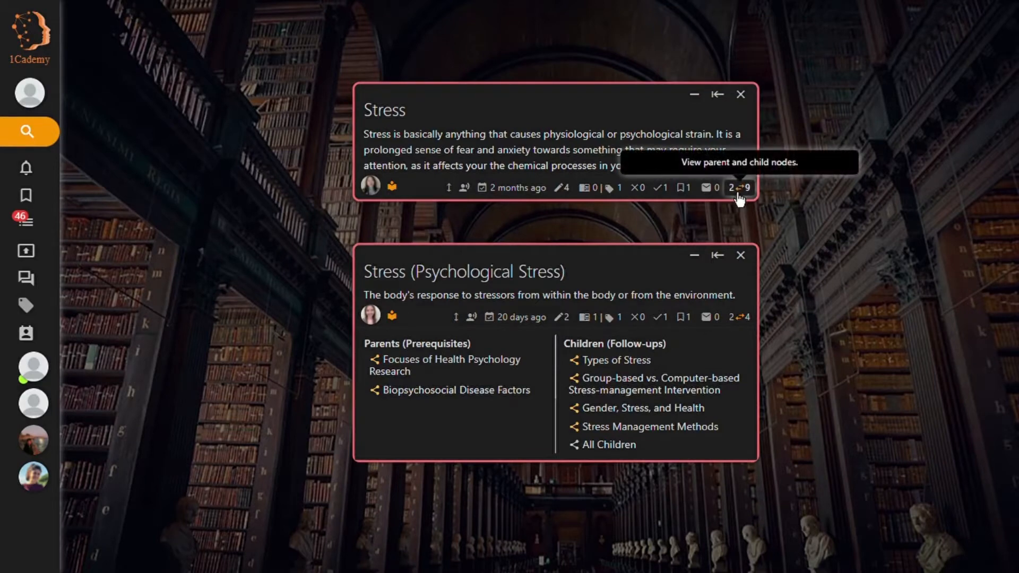
Expand the Stress node's parent and child links and scroll through them.
click(738, 189)
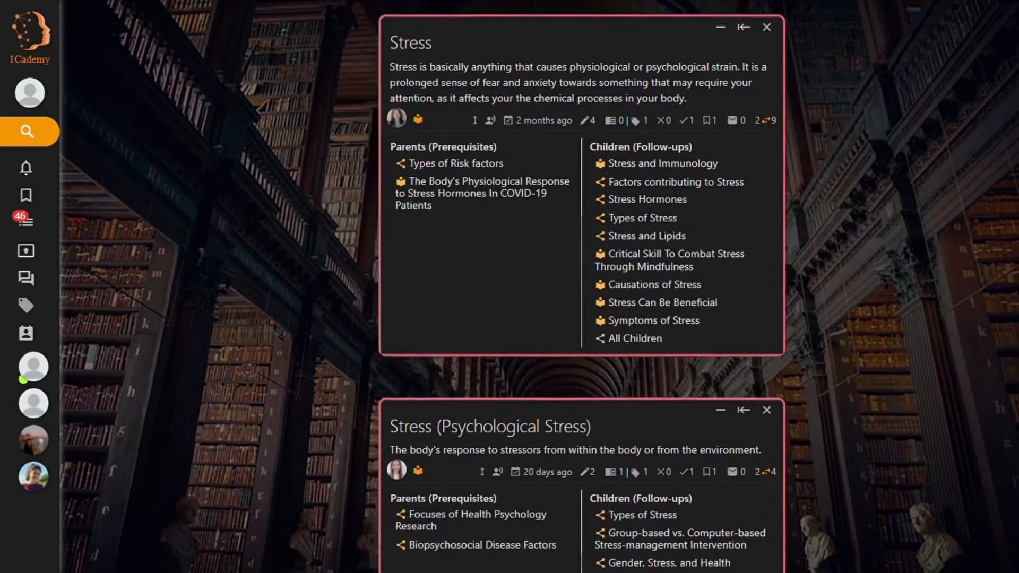
scroll(down, 3)
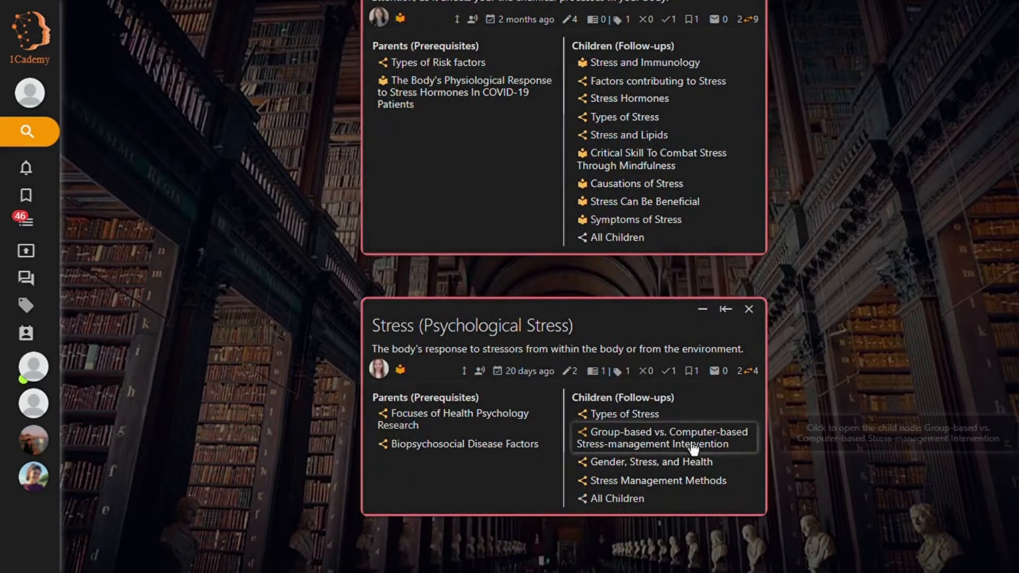
mouse_move(681, 442)
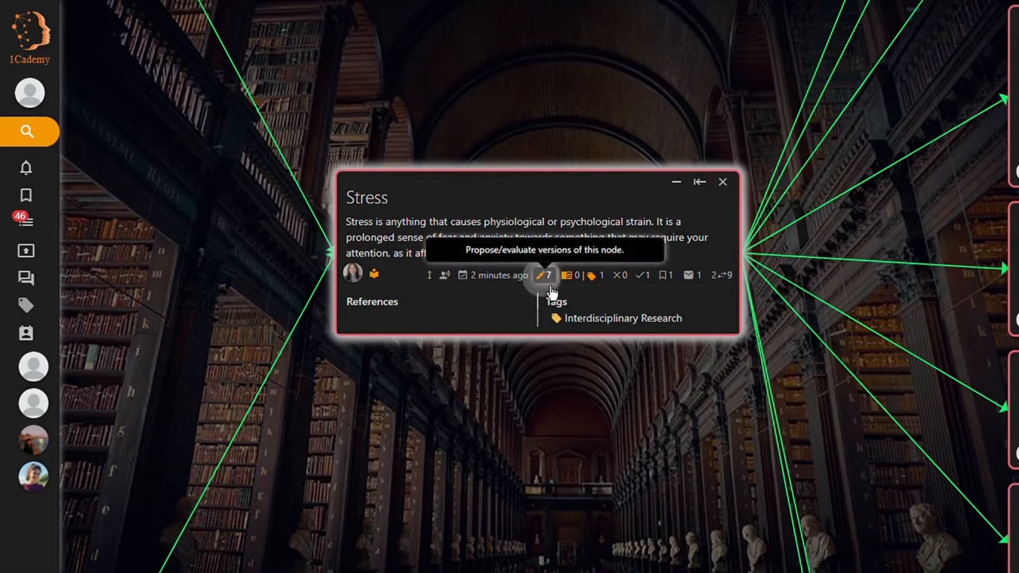
Open the Stress node's proposals and start an 'edit or improve this node' proposal.
click(542, 276)
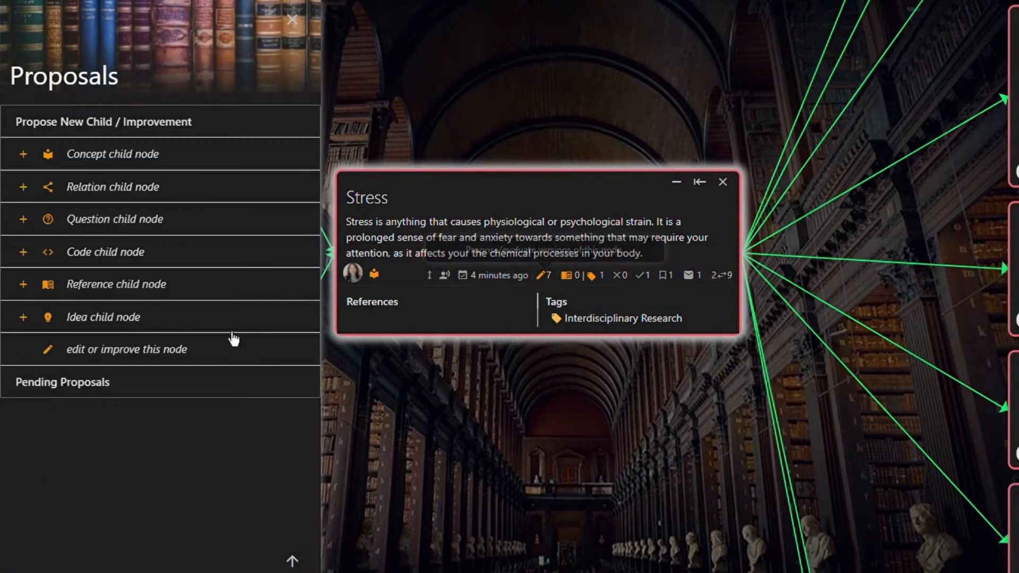
click(127, 349)
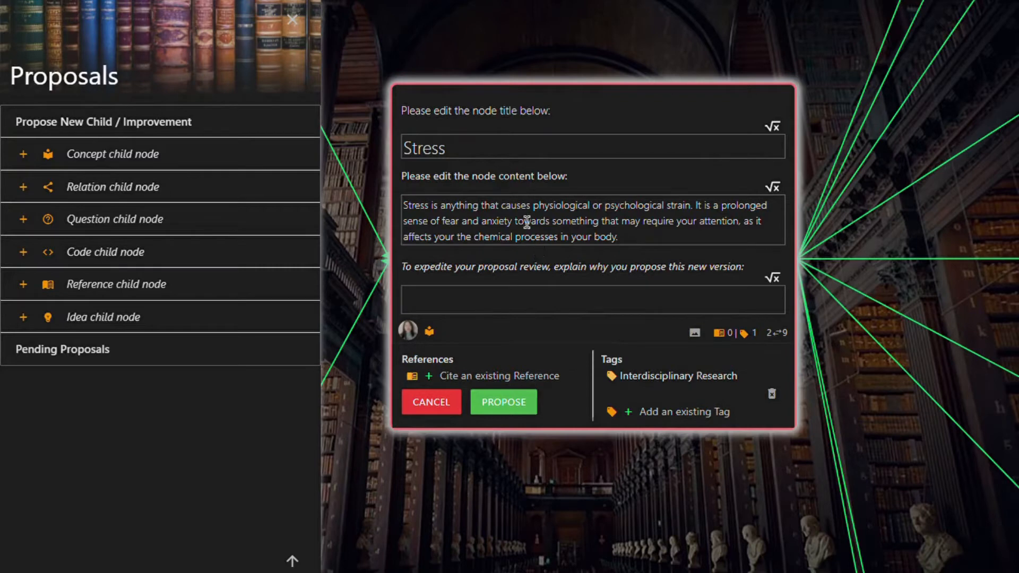
mouse_move(511, 216)
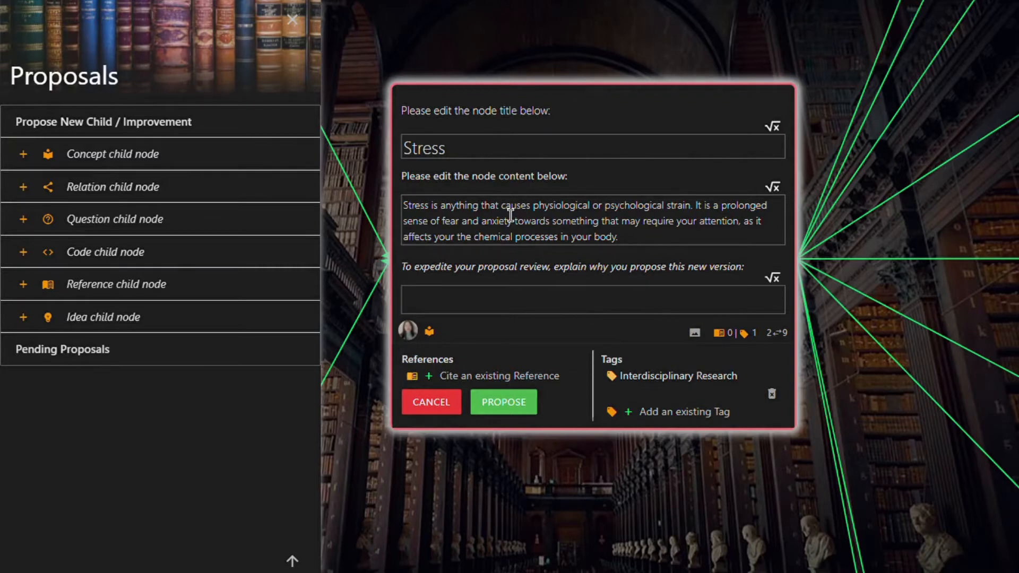
mouse_move(490, 214)
text(physical or environmental stressers)
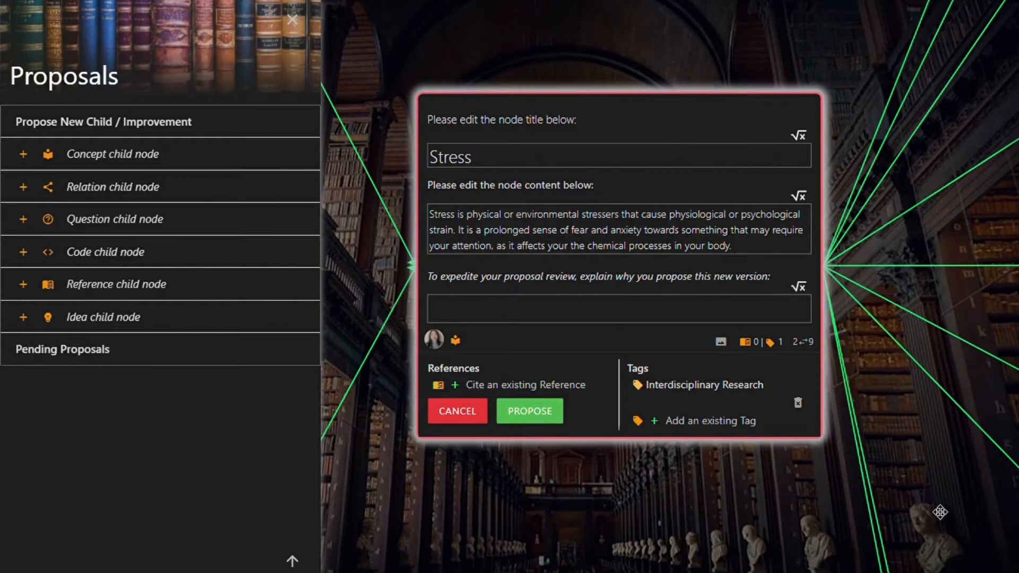
mouse_move(588, 400)
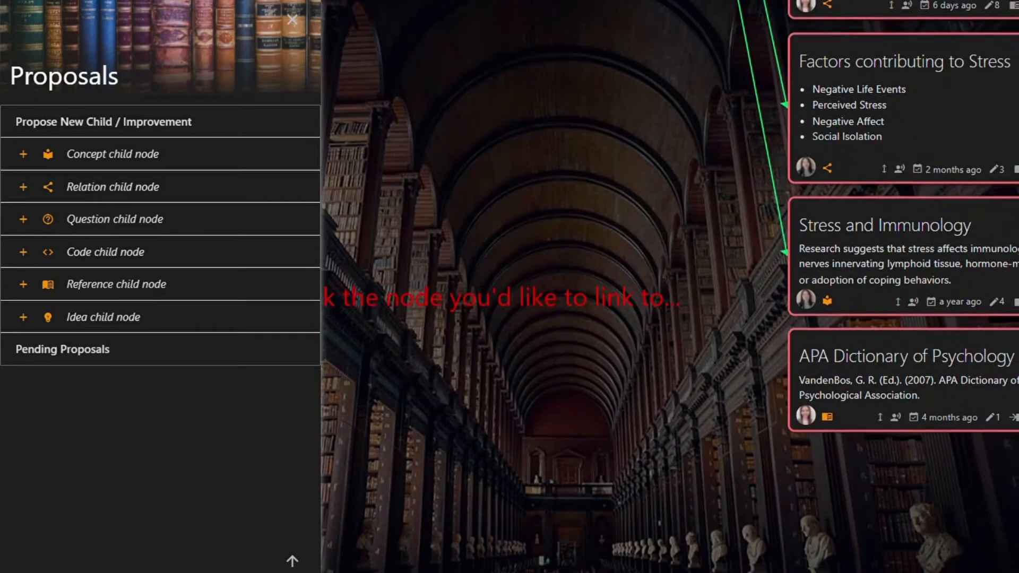
mouse_move(860, 416)
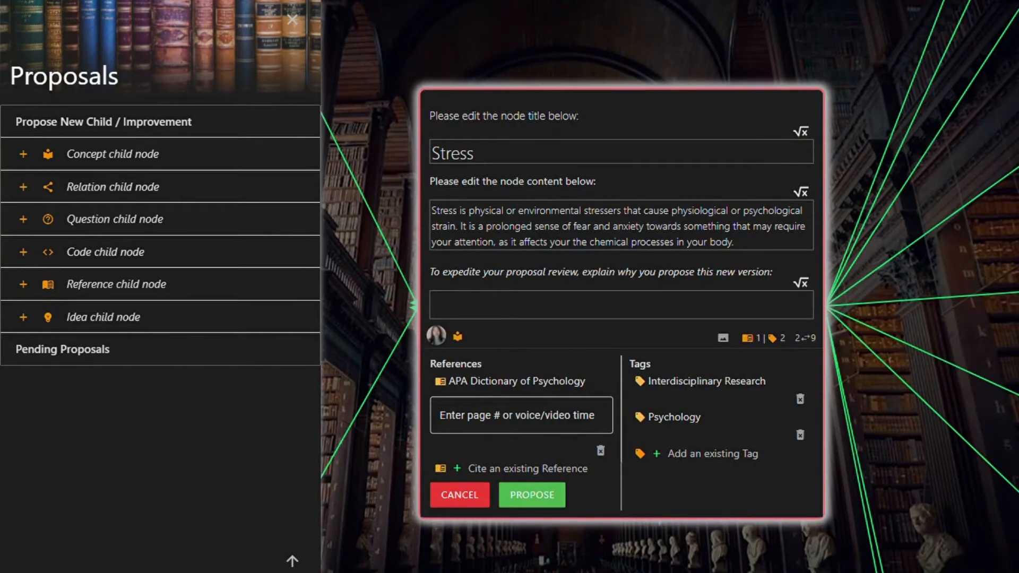
mouse_move(842, 345)
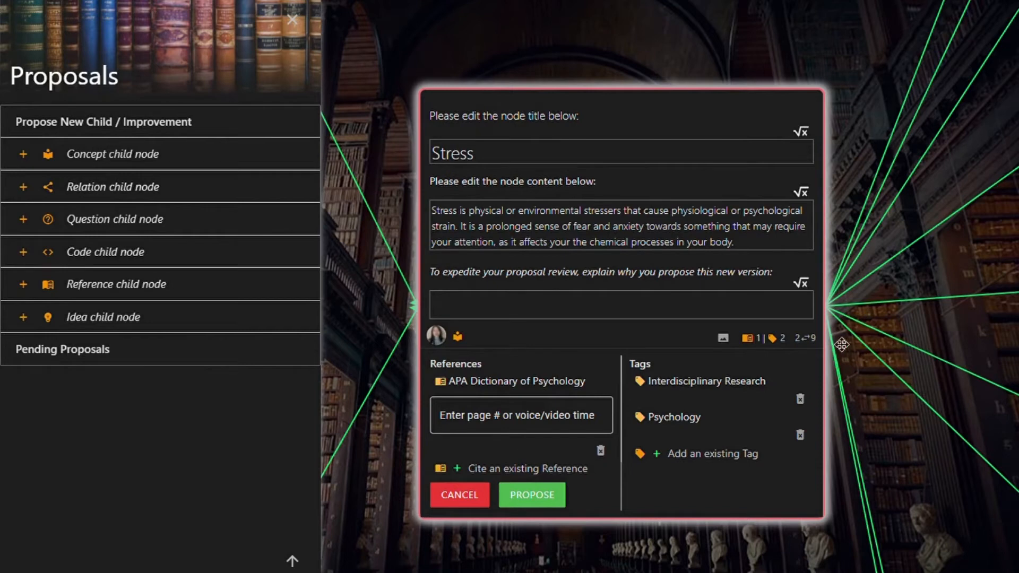
mouse_move(807, 339)
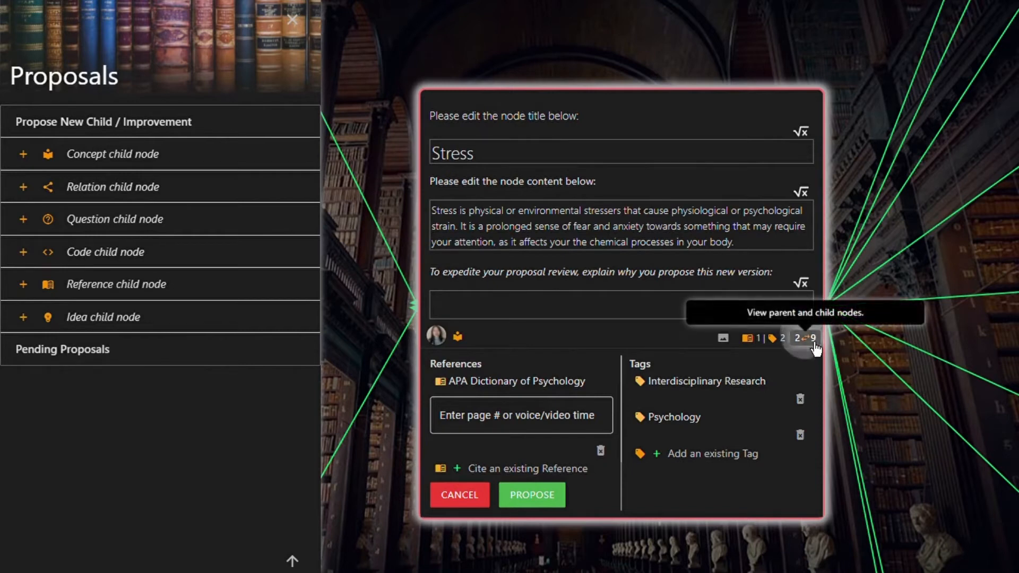
Show the proposal's parent/child links and begin linking an existing child node.
click(804, 338)
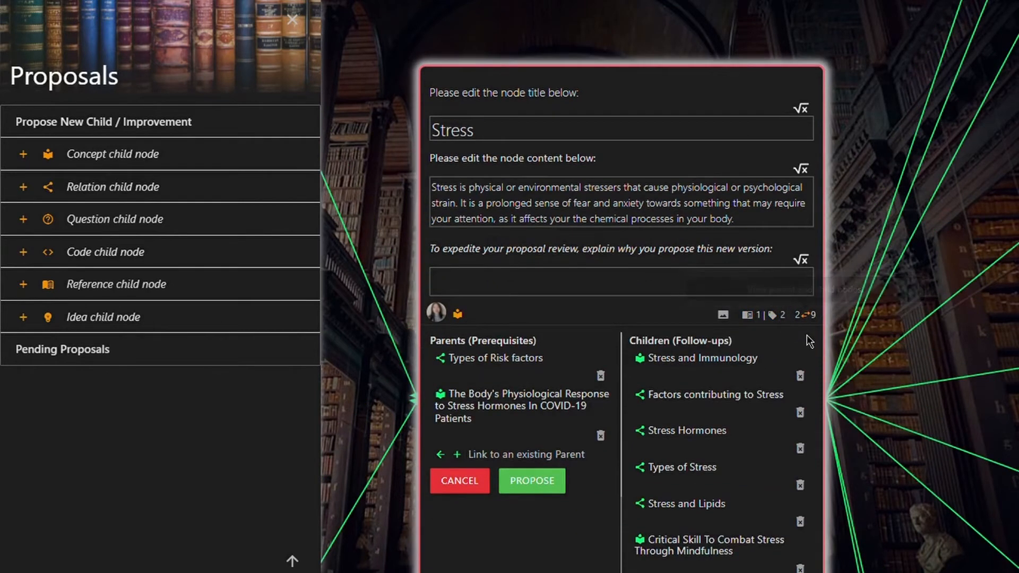
mouse_move(953, 373)
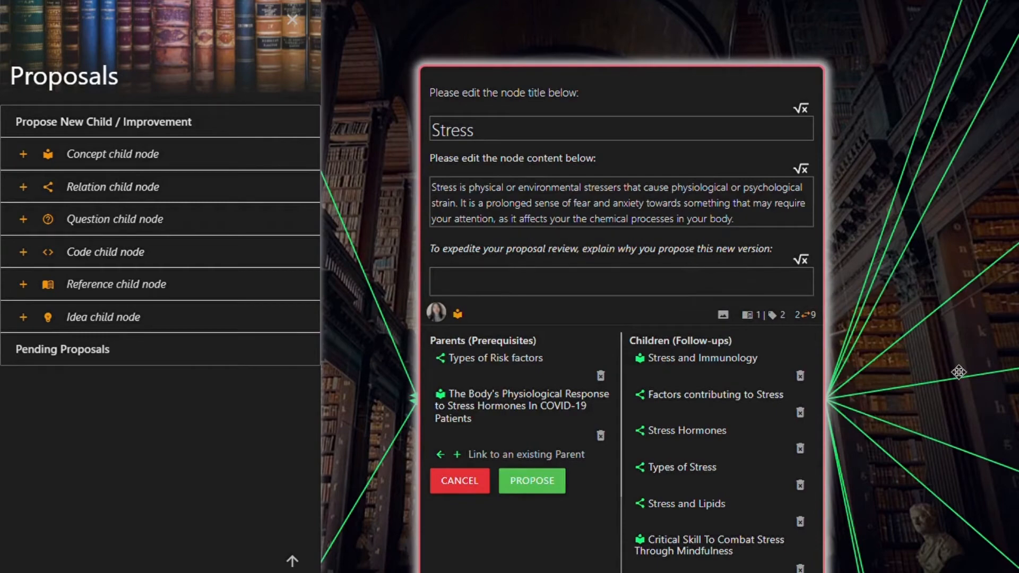
scroll(down, 3)
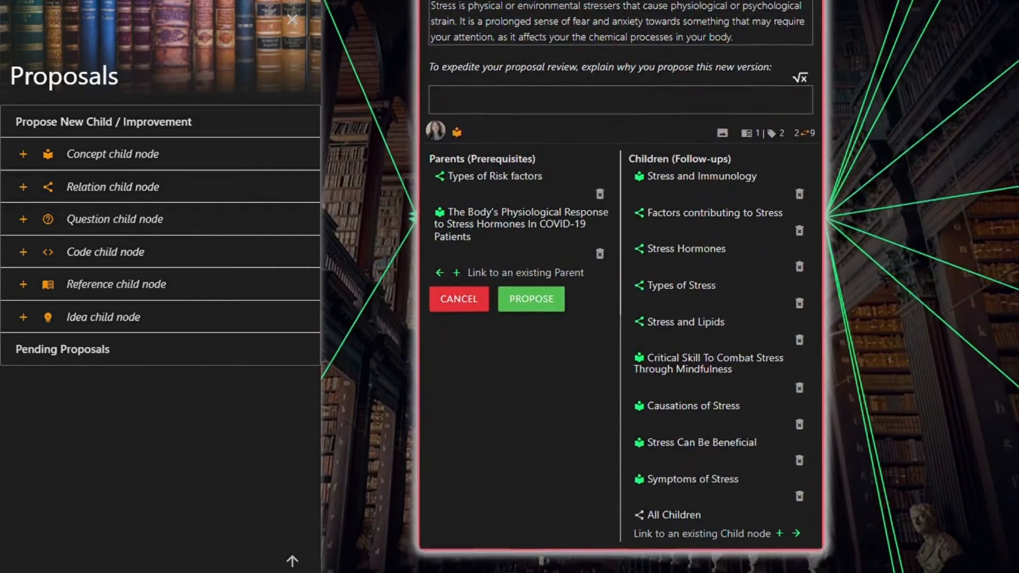
scroll(down, 3)
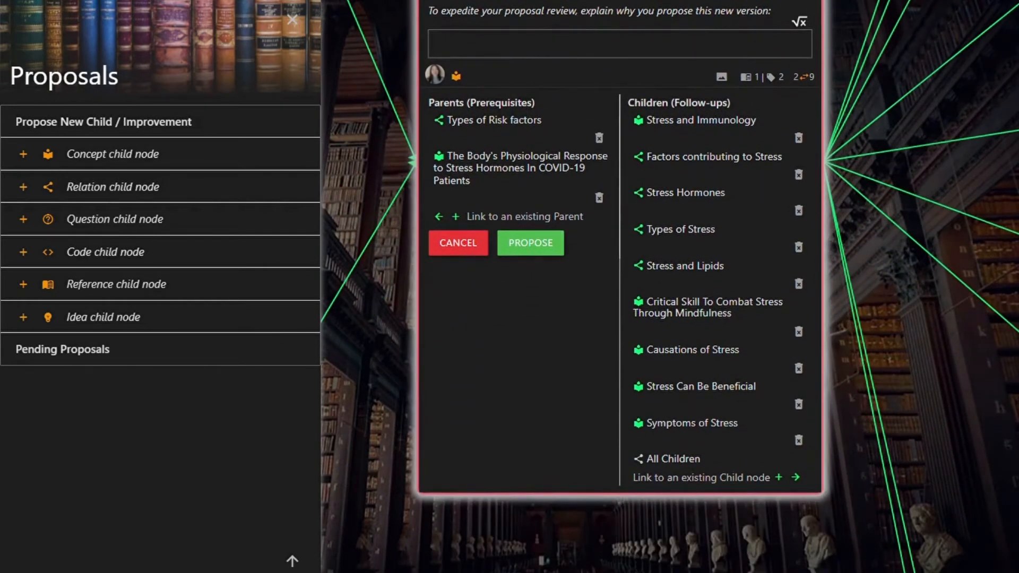
mouse_move(738, 482)
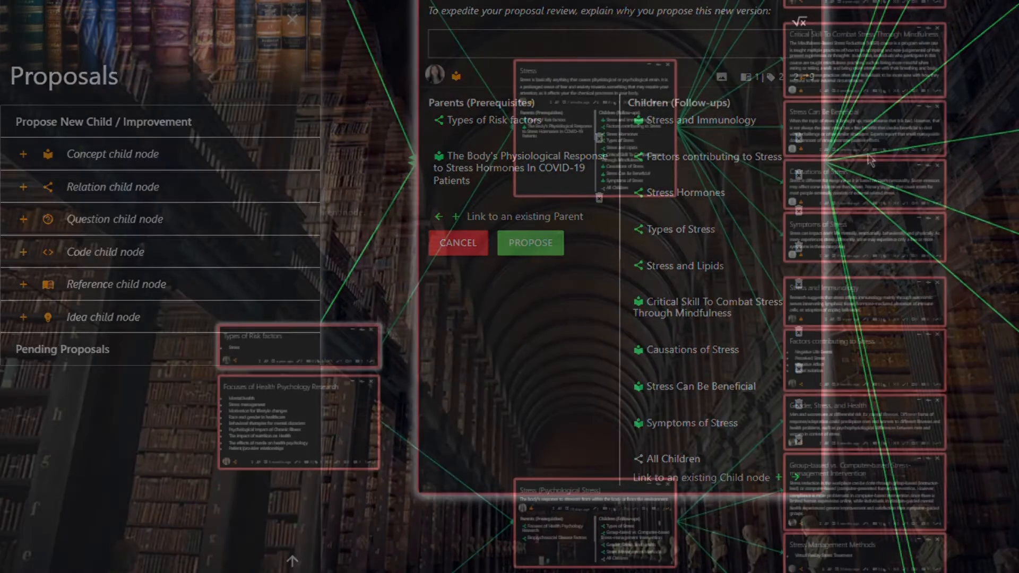
click(457, 243)
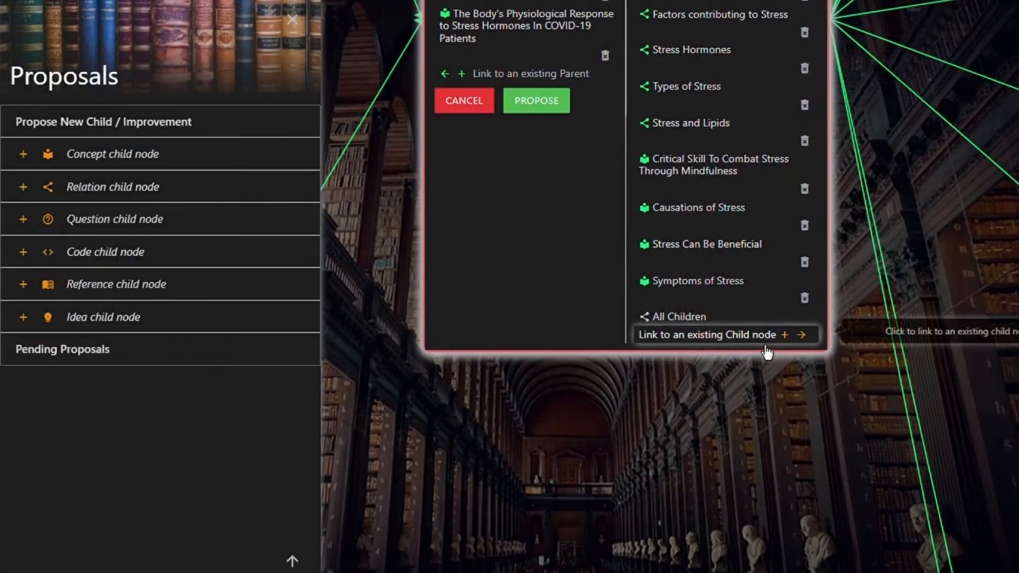
click(726, 335)
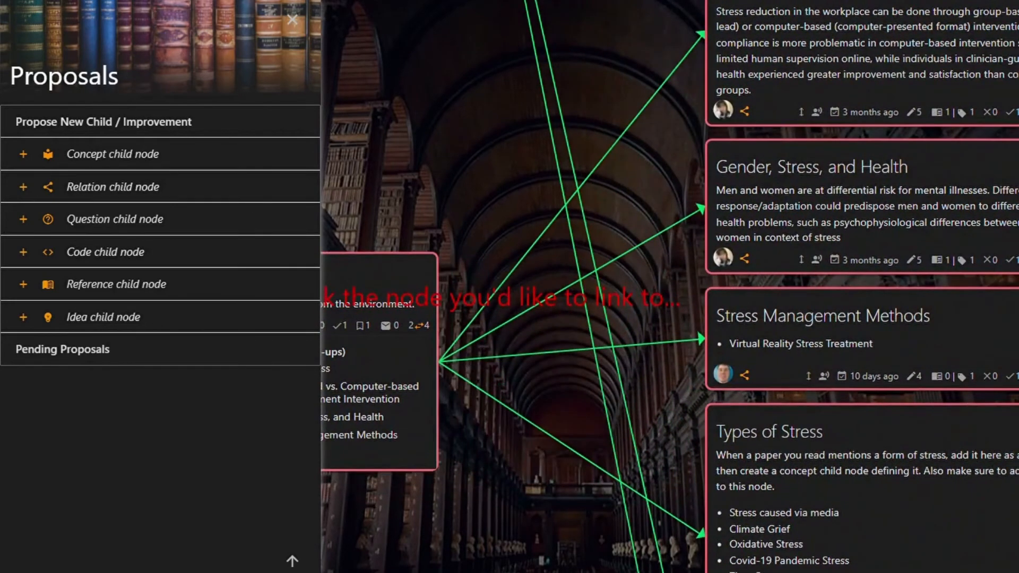
mouse_move(870, 510)
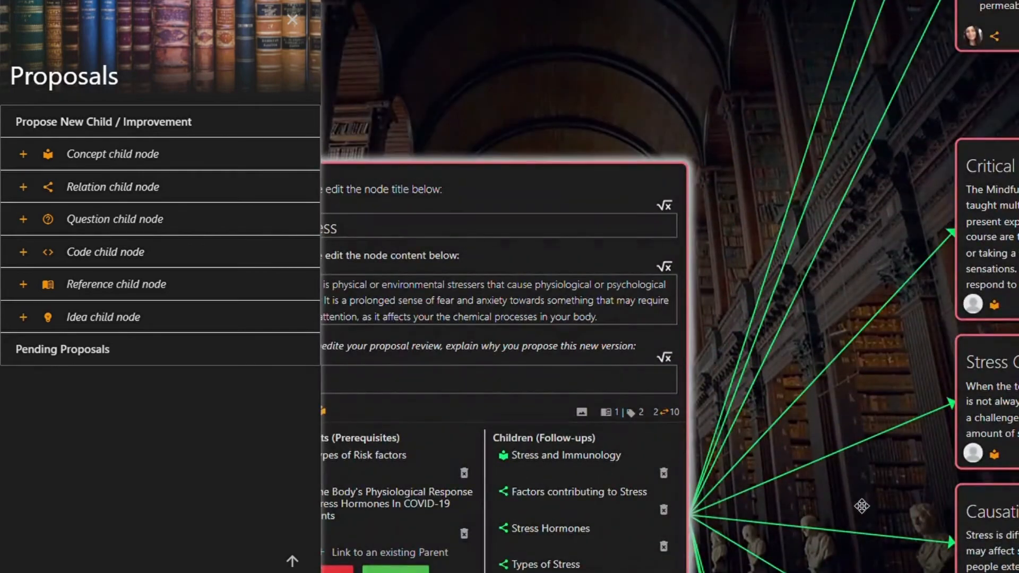
Enter the explanation note about the duplicate Stress node and submit the proposal.
scroll(down, 3)
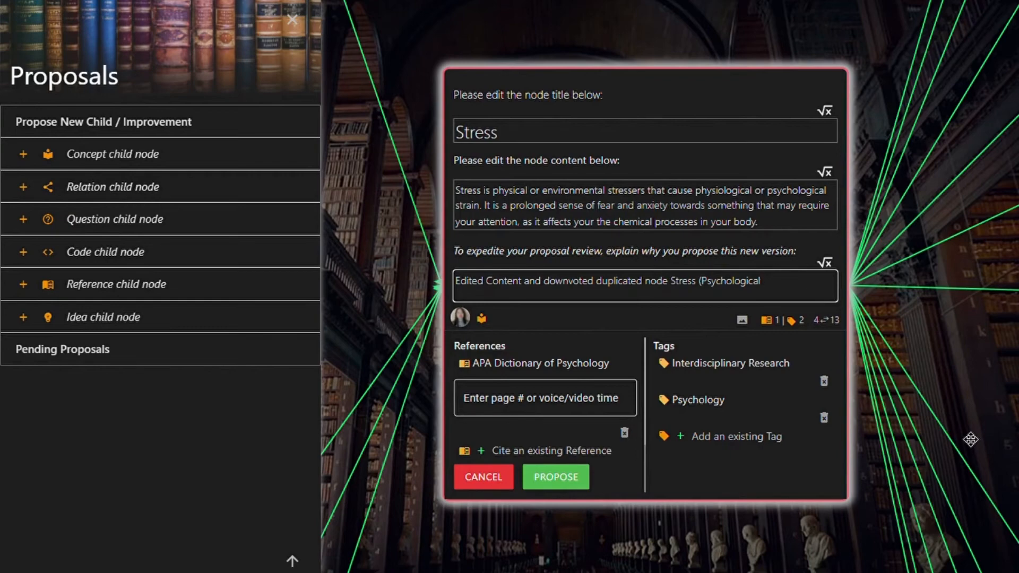
text(Stress))
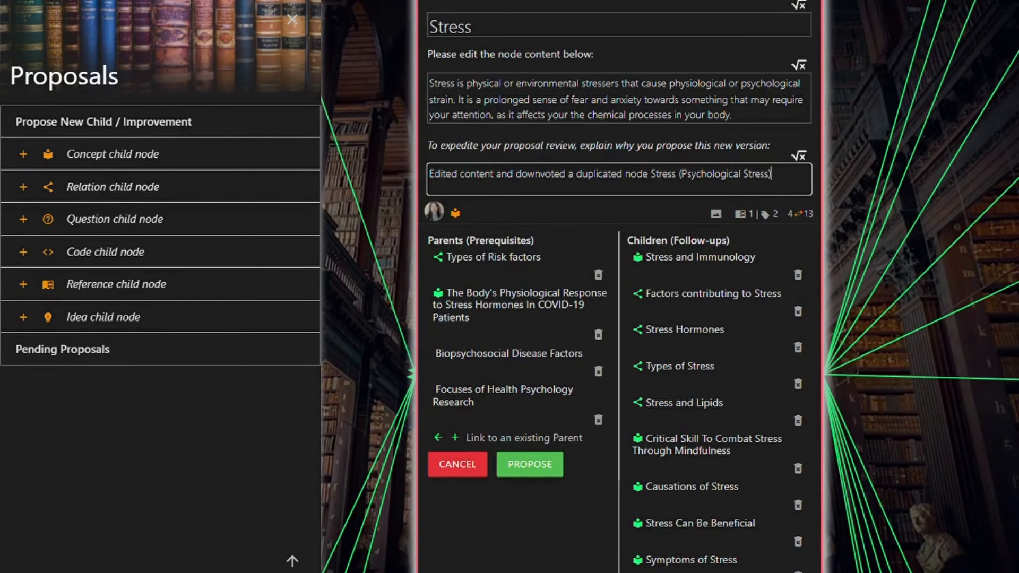
mouse_move(542, 491)
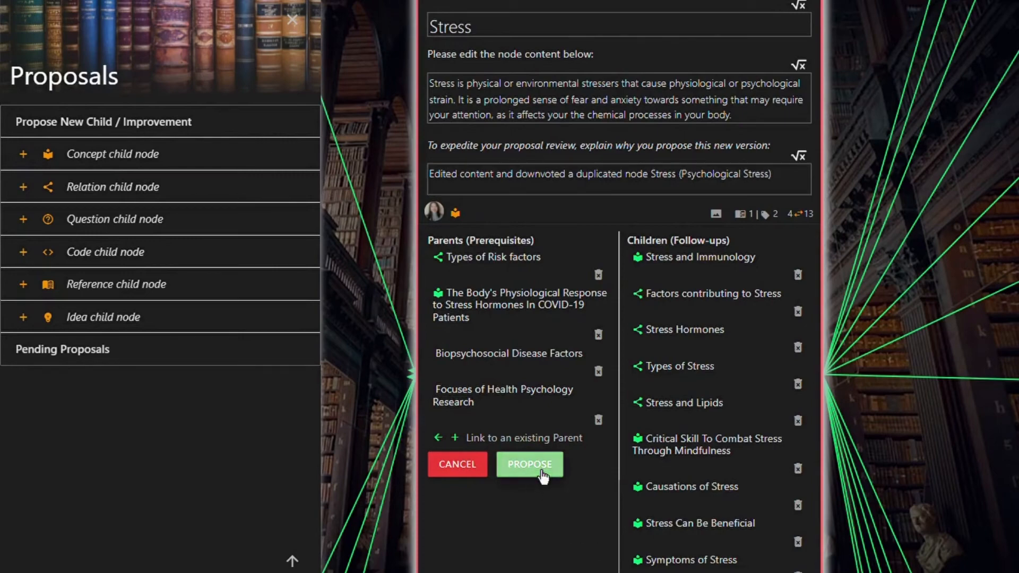
click(529, 464)
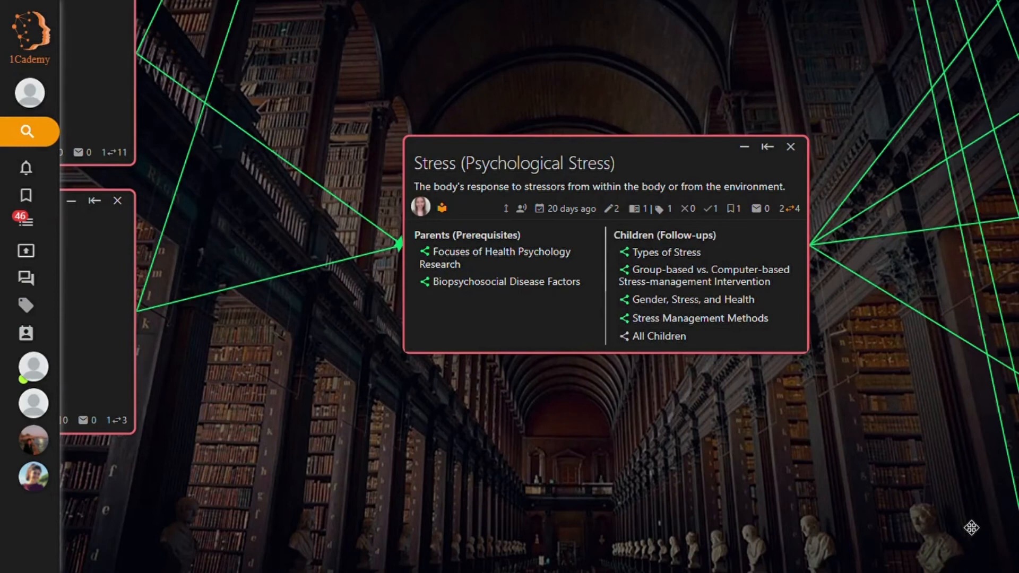
mouse_move(954, 333)
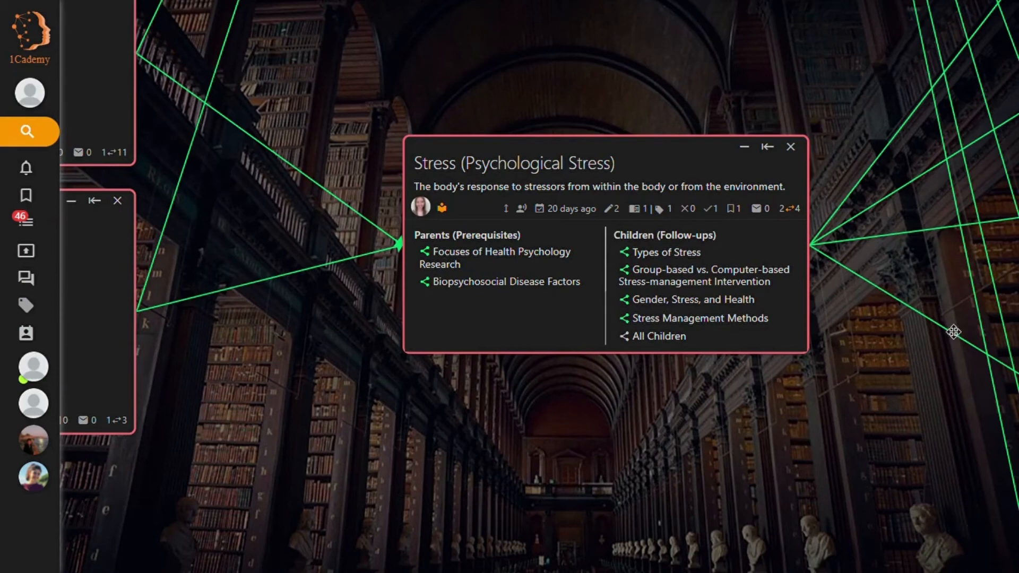
mouse_move(688, 209)
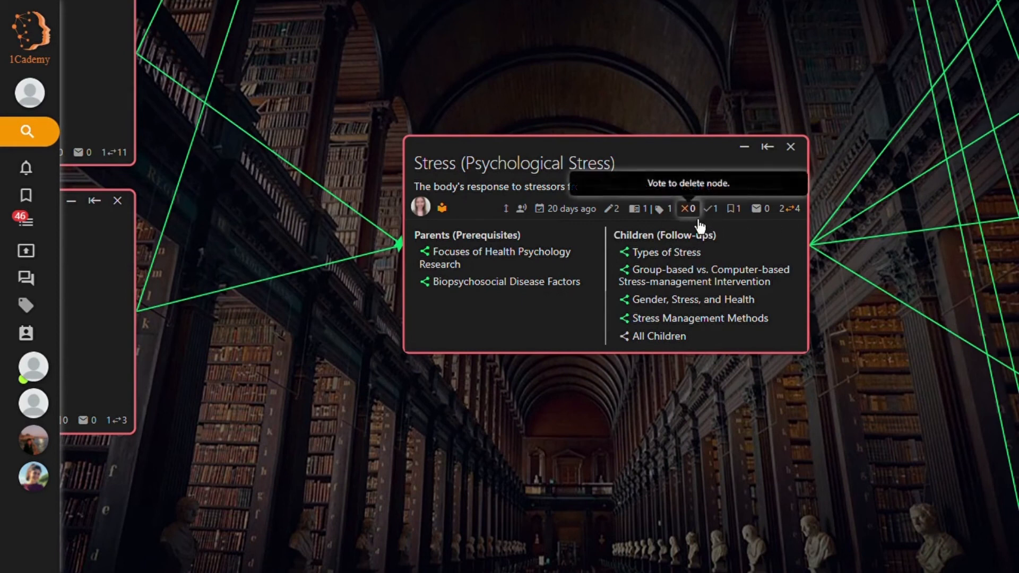